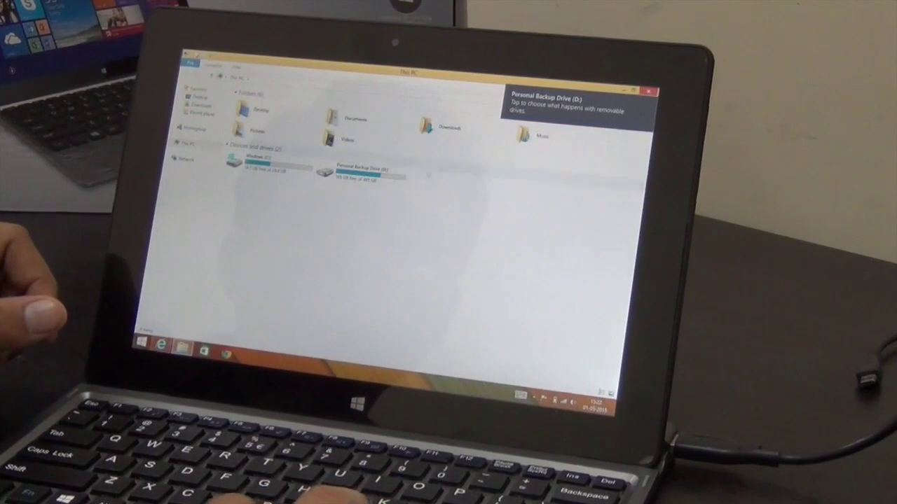
Step: Open the Personal Backup Drive from This PC to list its folders and files
{"action": "double_click", "coordinate": [339, 168]}
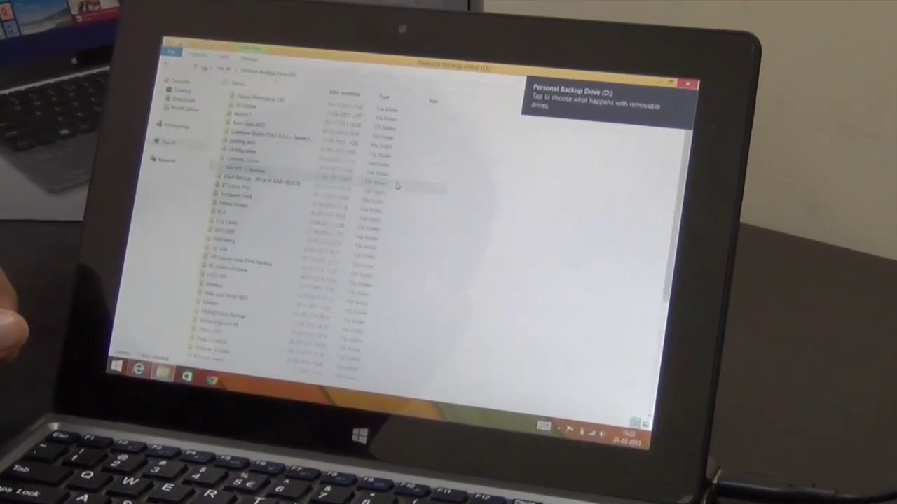